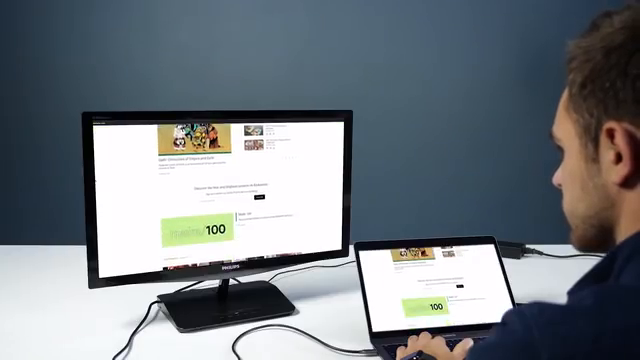
pyautogui.scroll(-3)
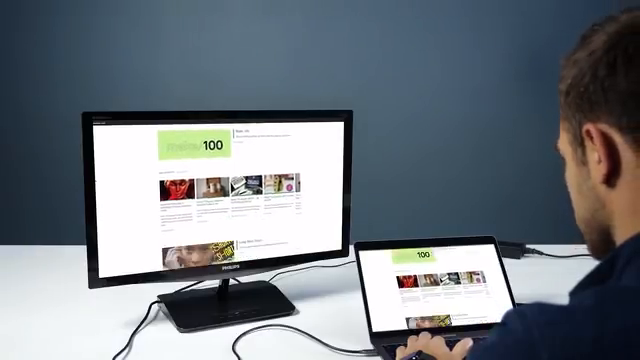